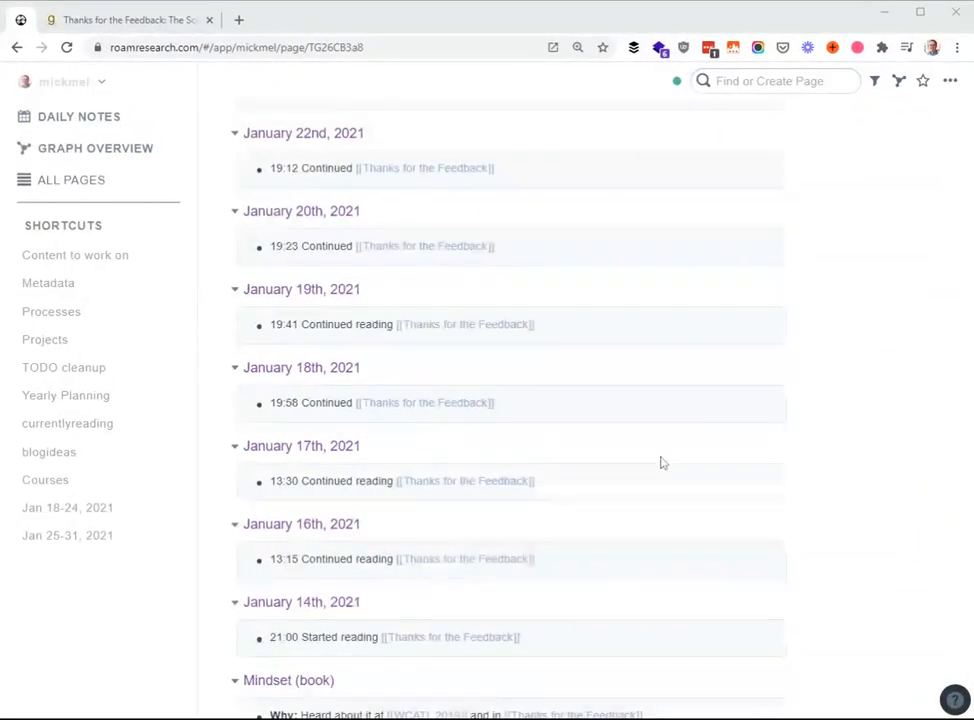
{"action": "mouse_move", "coordinate": [425, 502]}
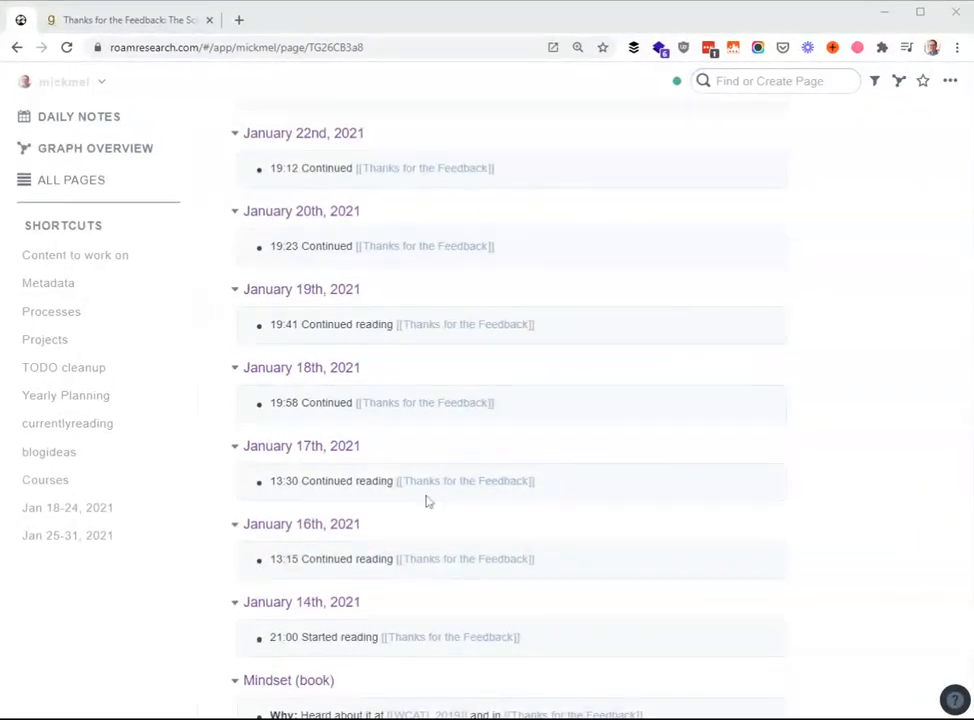
Step: Visit the January 17th, 2021 daily note, then return to Thanks for the Feedback and expand My highlights
{"action": "left_click", "coordinate": [301, 445]}
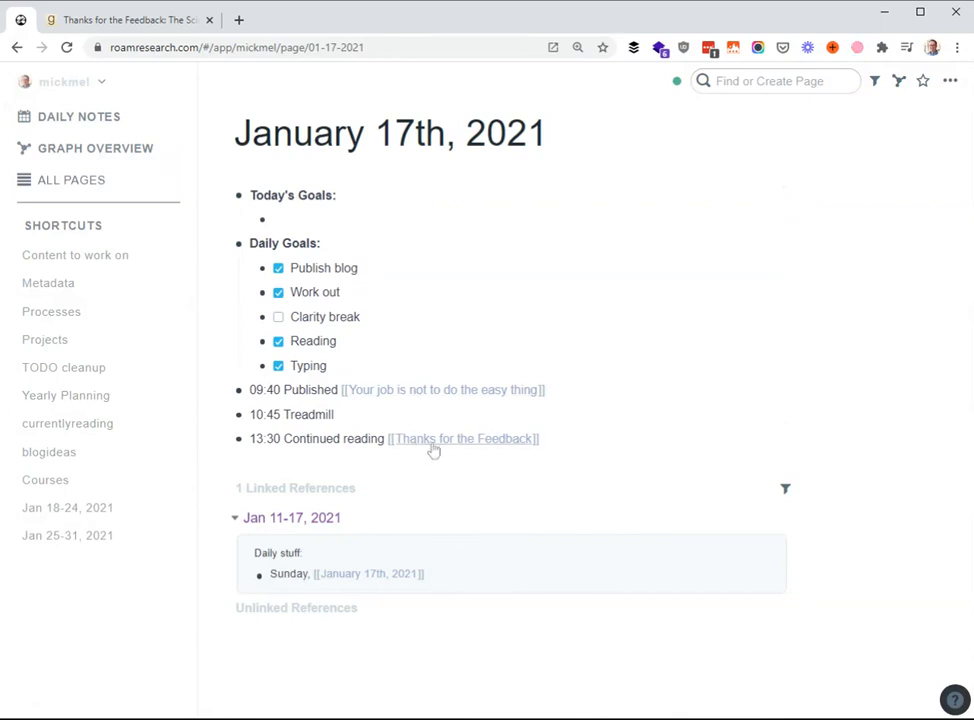
{"action": "left_click", "coordinate": [462, 438]}
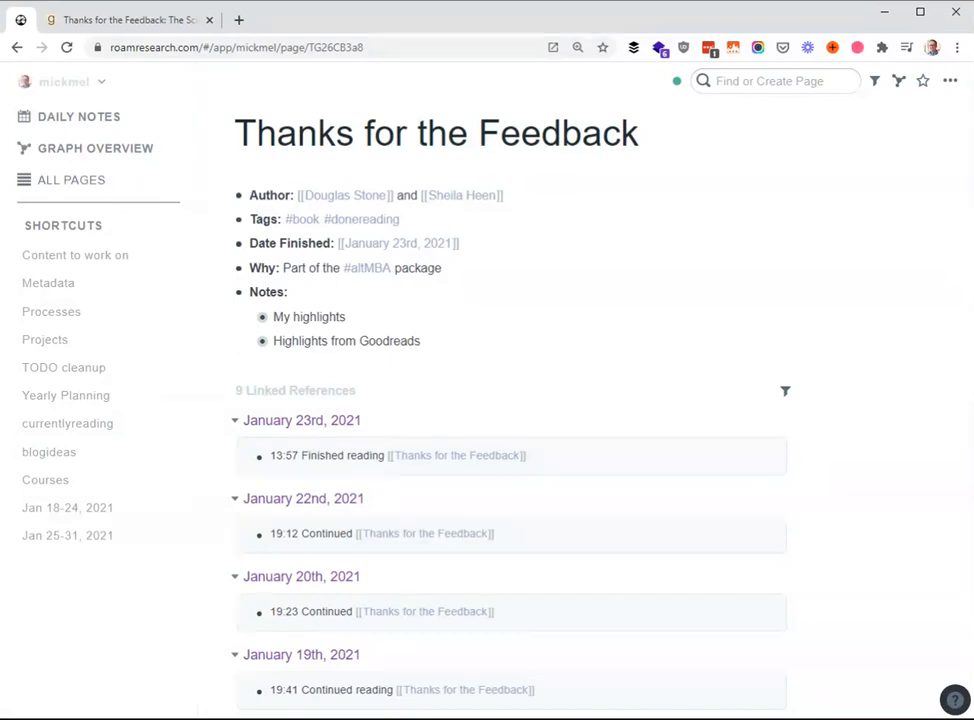
{"action": "left_click", "coordinate": [261, 316]}
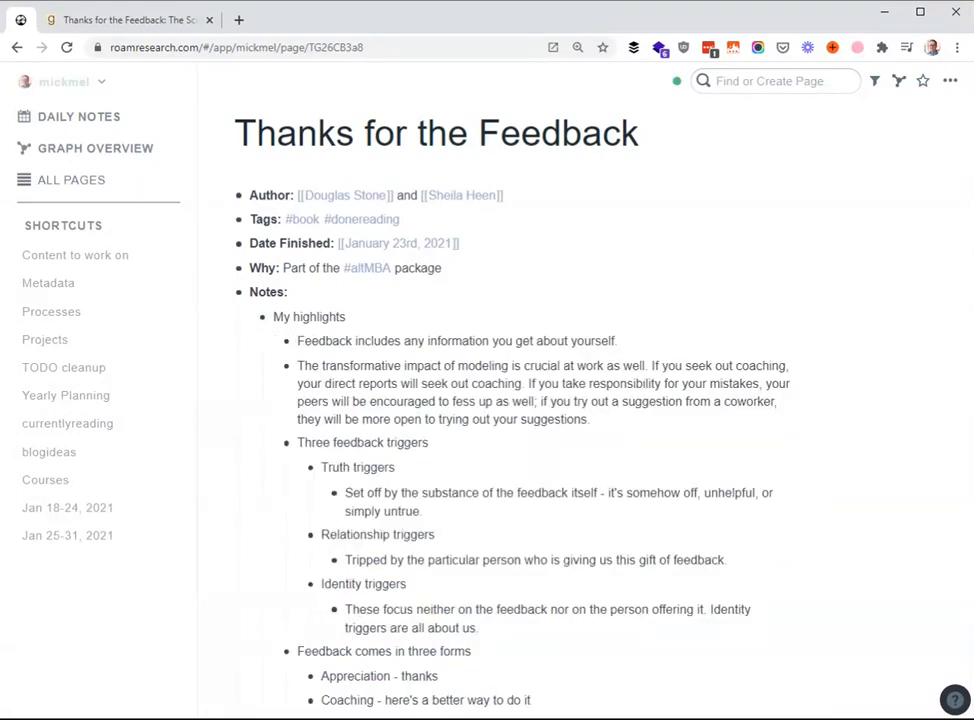
Step: Scroll through the book's highlights tagged #blogideas
{"action": "scroll", "scroll_direction": "down", "scroll_amount": 3}
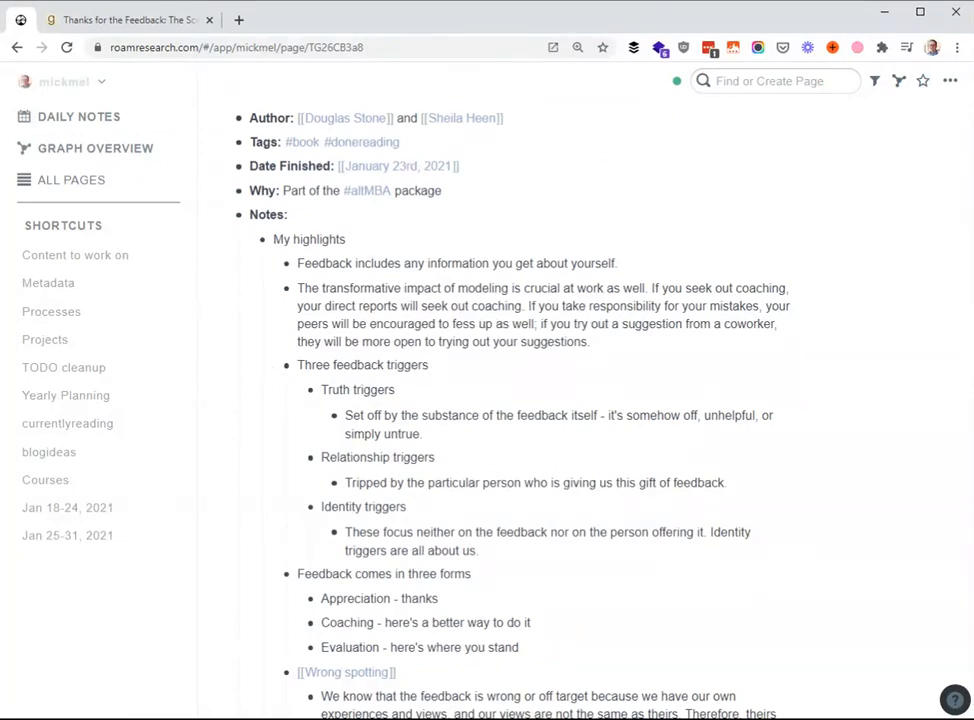
{"action": "scroll", "scroll_direction": "down", "scroll_amount": 3}
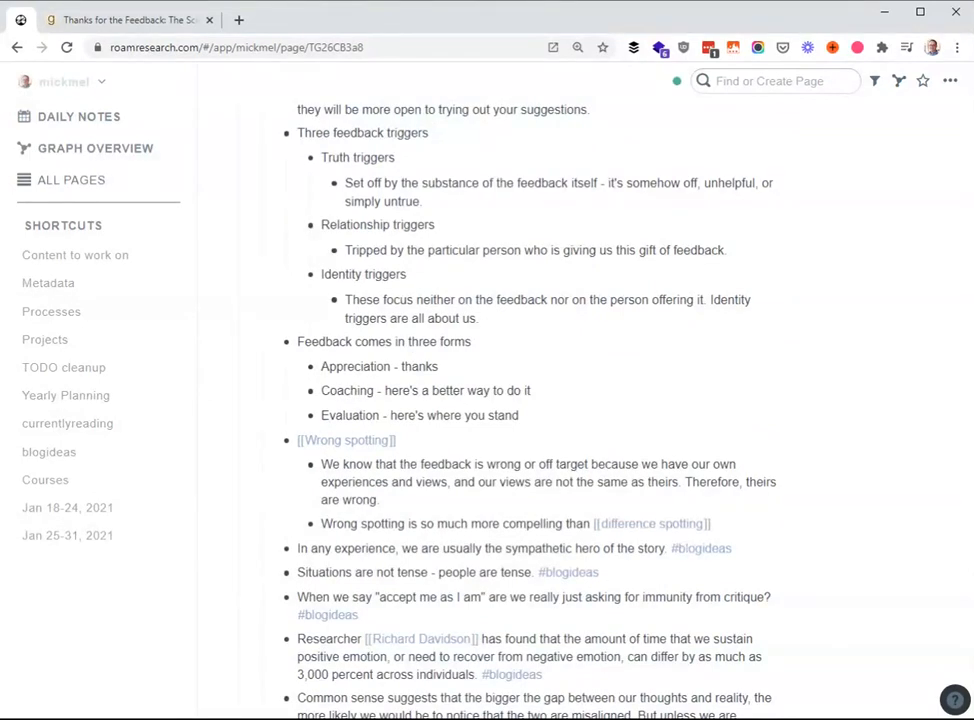
{"action": "scroll", "scroll_direction": "down", "scroll_amount": 3}
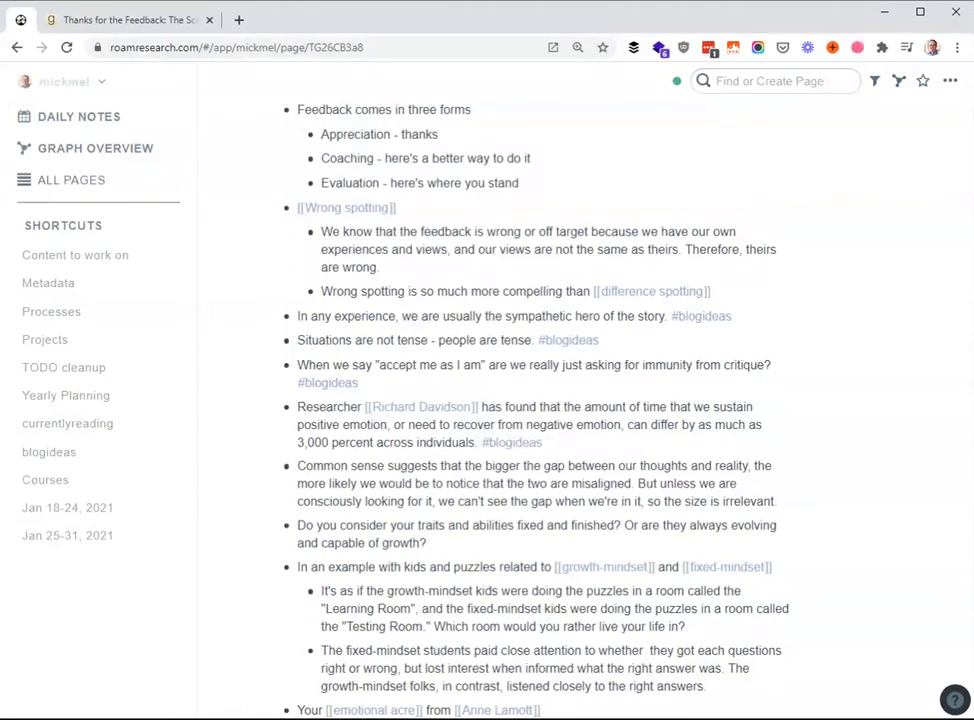
{"action": "scroll", "scroll_direction": "down", "scroll_amount": 3}
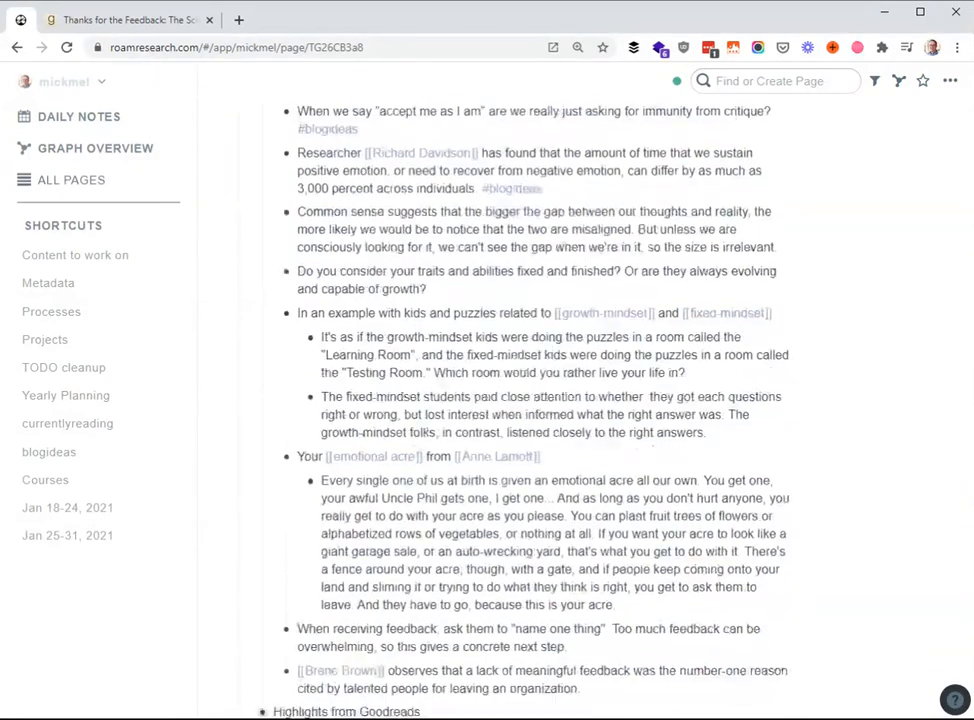
{"action": "scroll", "scroll_direction": "up", "scroll_amount": 3}
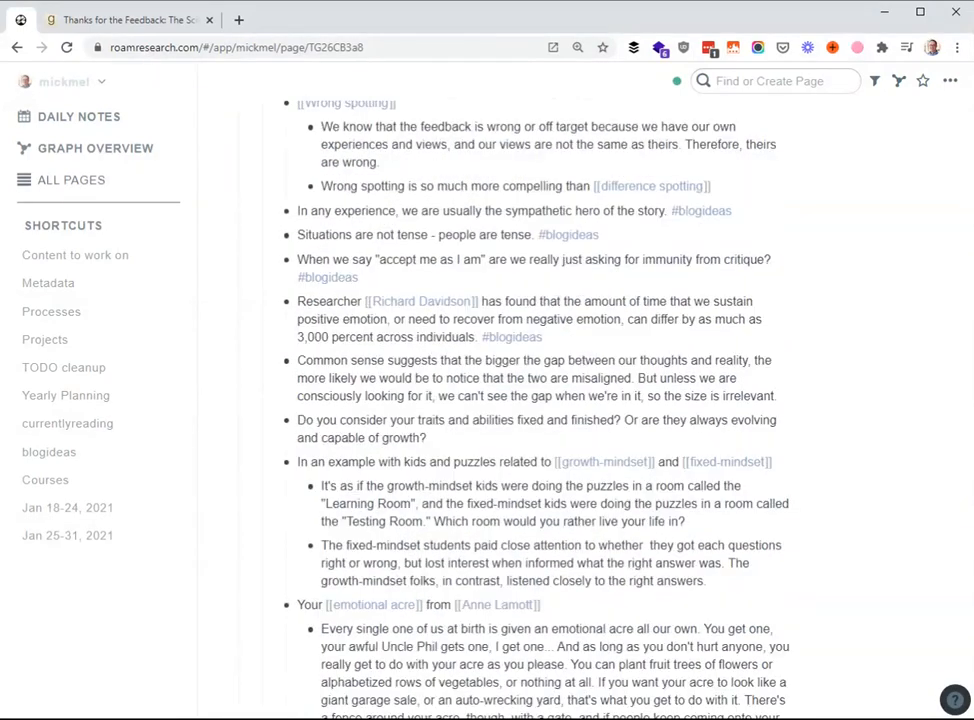
{"action": "scroll", "scroll_direction": "up", "scroll_amount": 3}
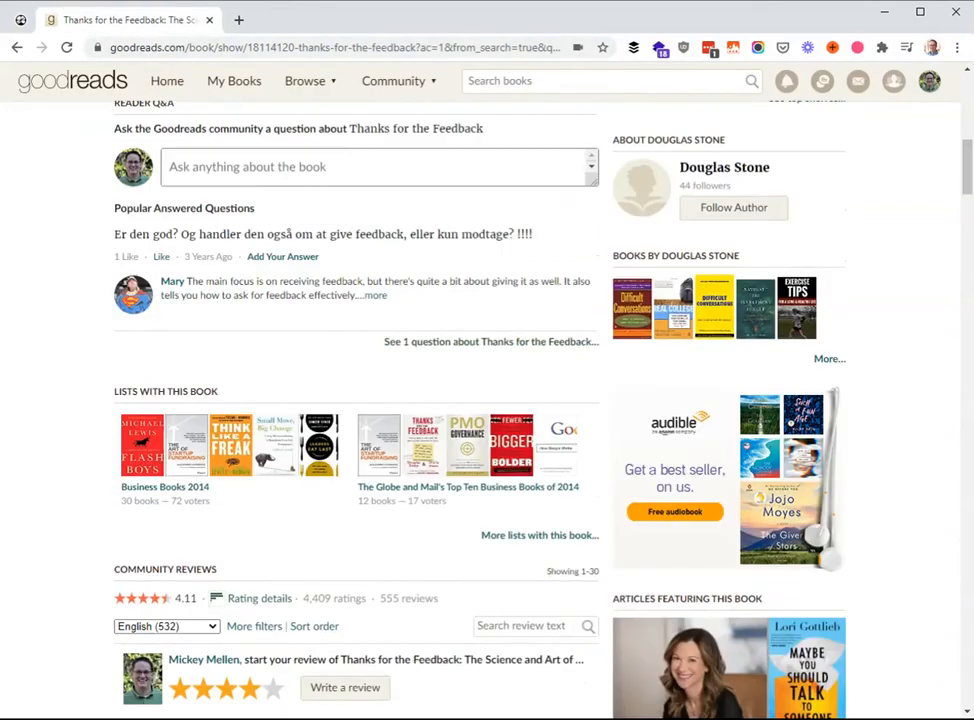
Step: Open the 'More quotes...' page for Thanks for the Feedback on Goodreads and browse its quotes
{"action": "scroll", "scroll_direction": "up", "scroll_amount": 3}
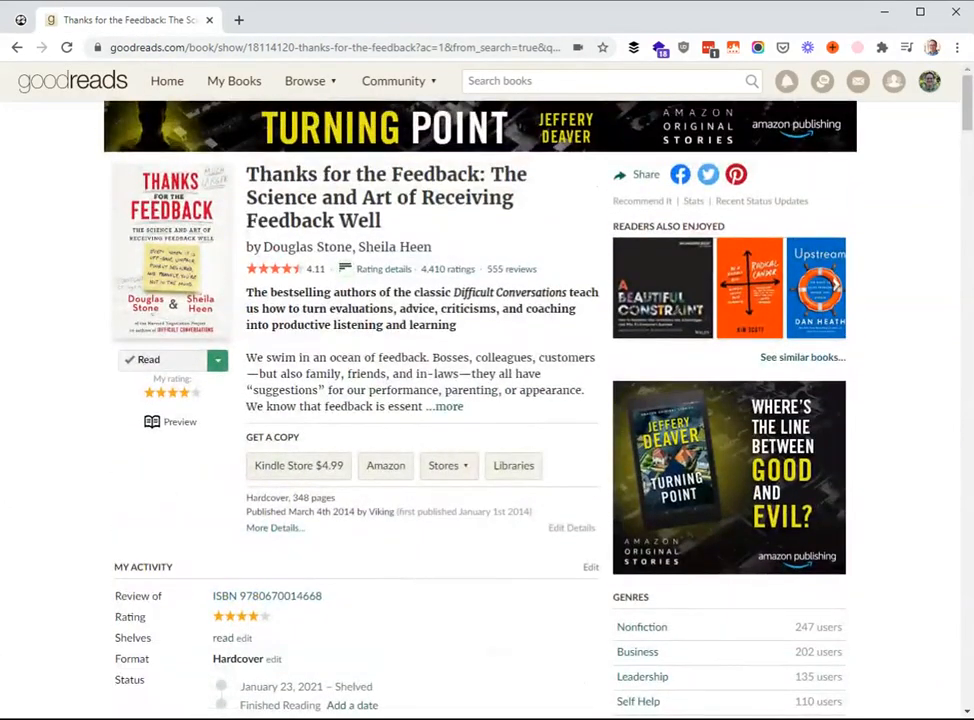
{"action": "scroll", "scroll_direction": "down", "scroll_amount": 3}
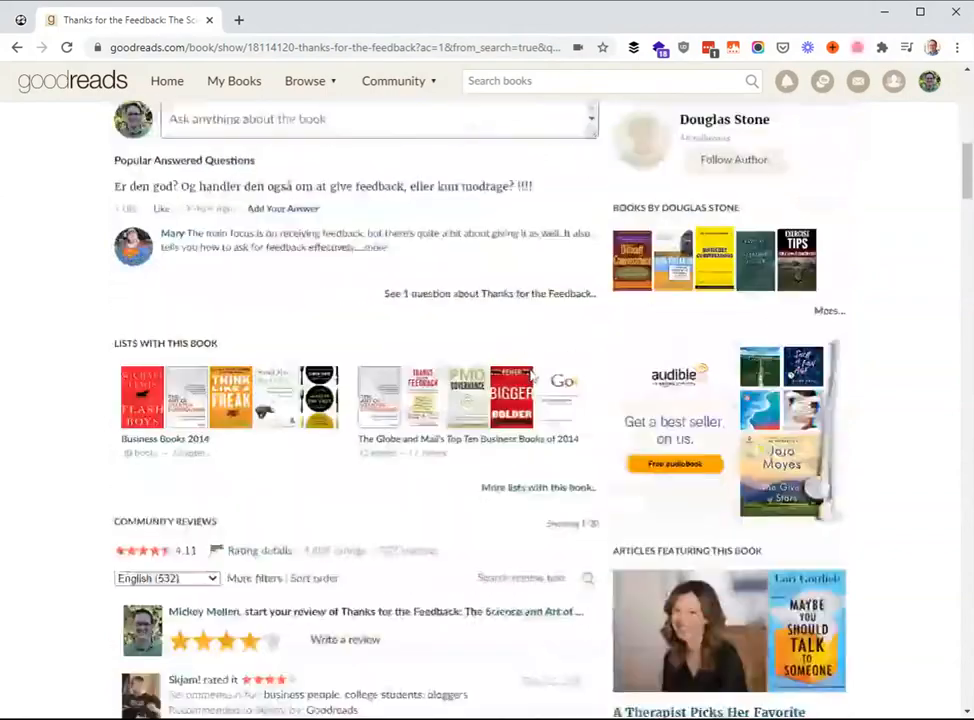
{"action": "scroll", "scroll_direction": "down", "scroll_amount": 3}
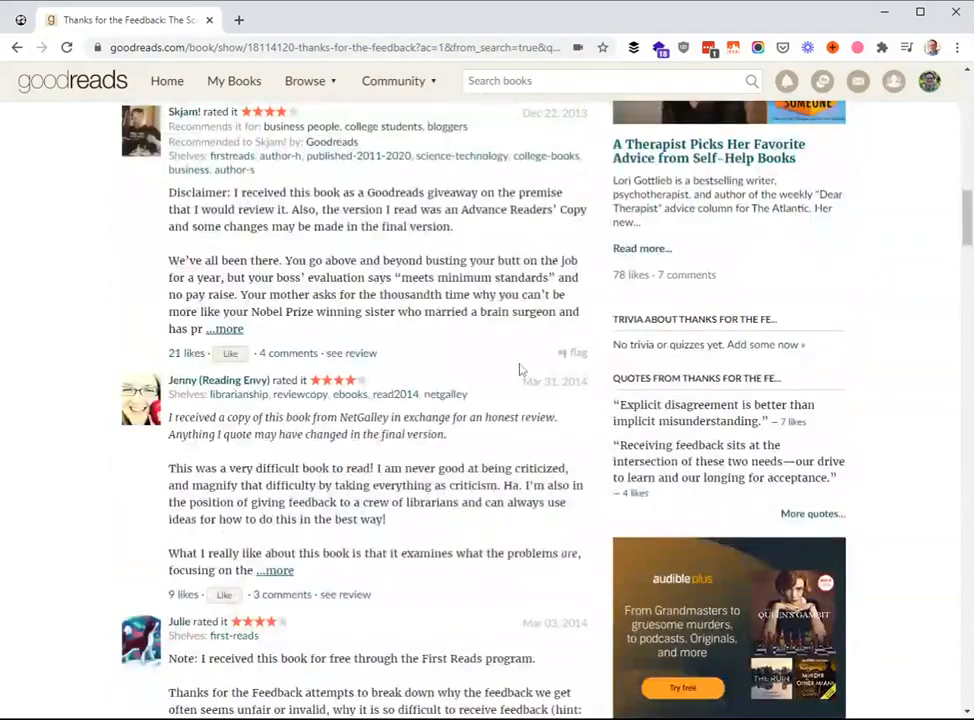
{"action": "scroll", "scroll_direction": "down", "scroll_amount": 3}
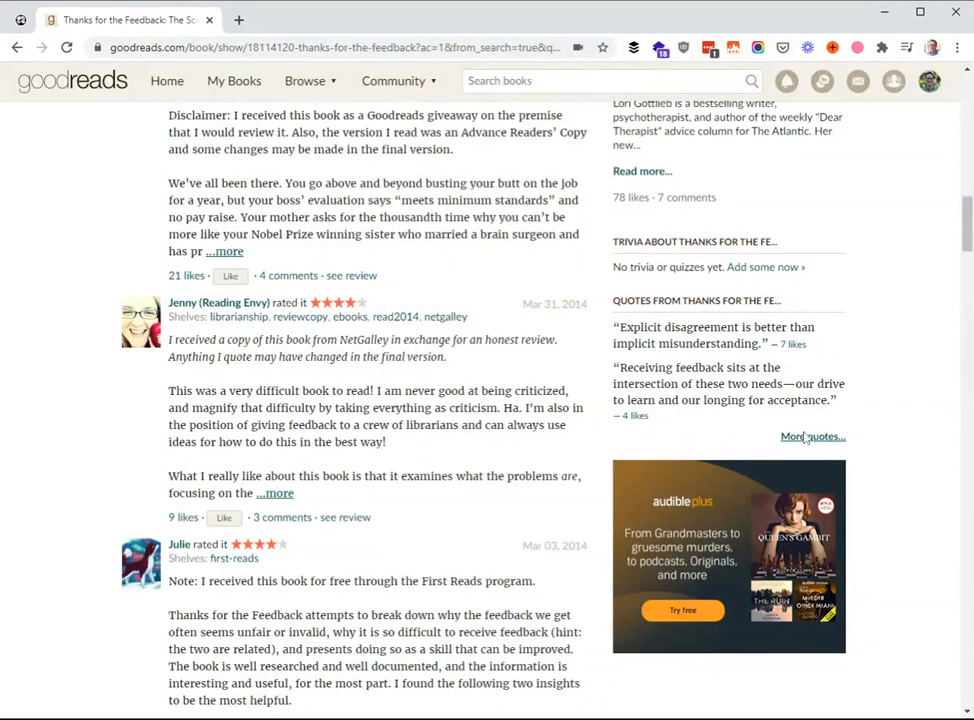
{"action": "left_click", "coordinate": [812, 436]}
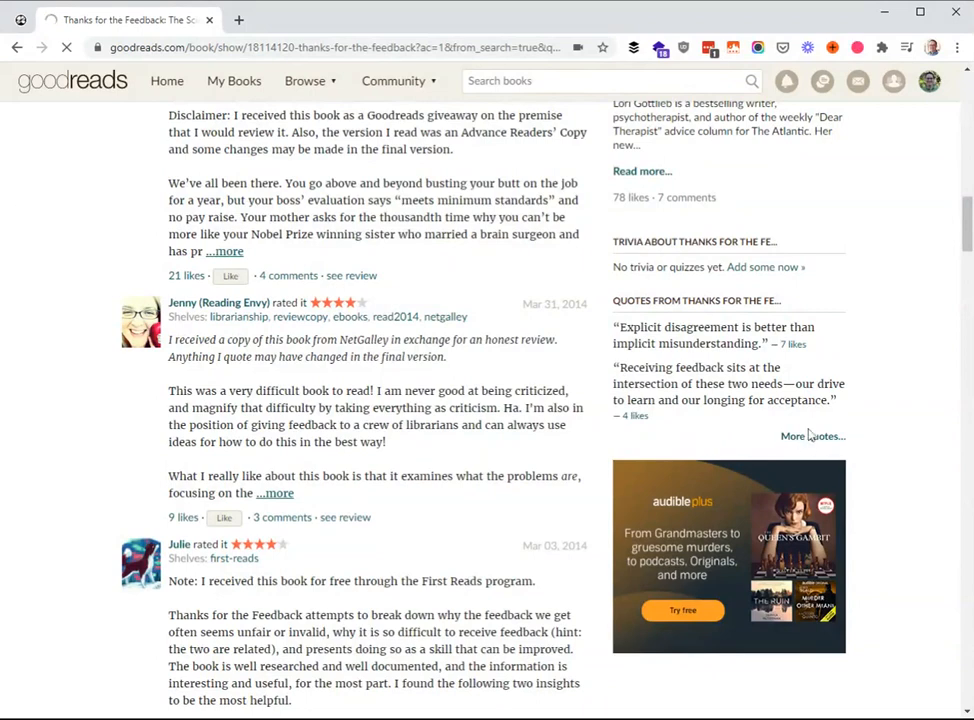
{"action": "left_click", "coordinate": [811, 436]}
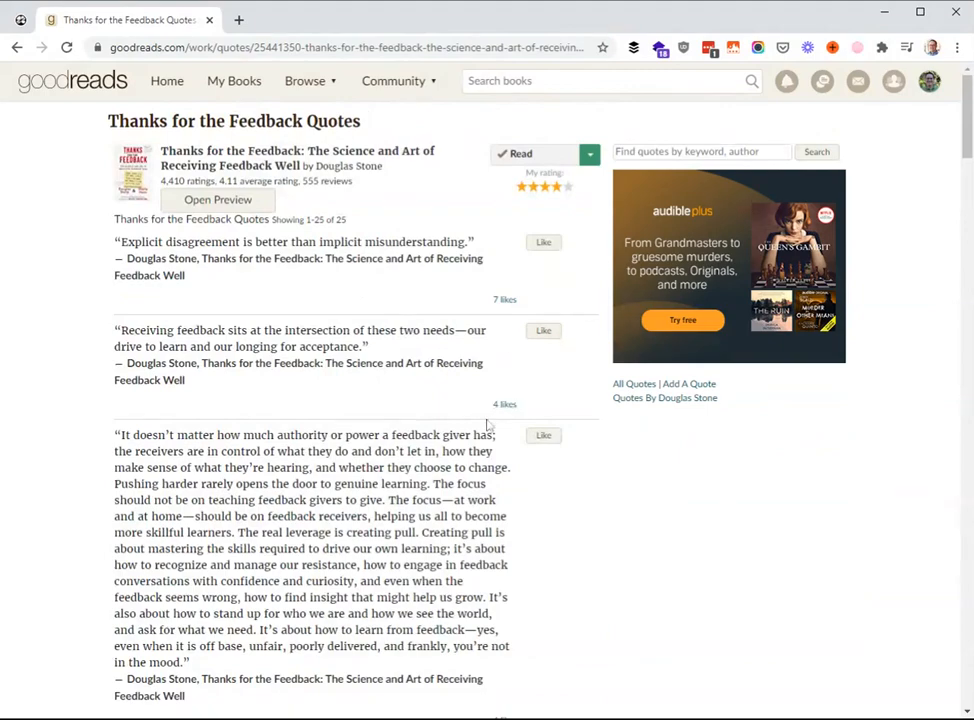
{"action": "scroll", "scroll_direction": "down", "scroll_amount": 3}
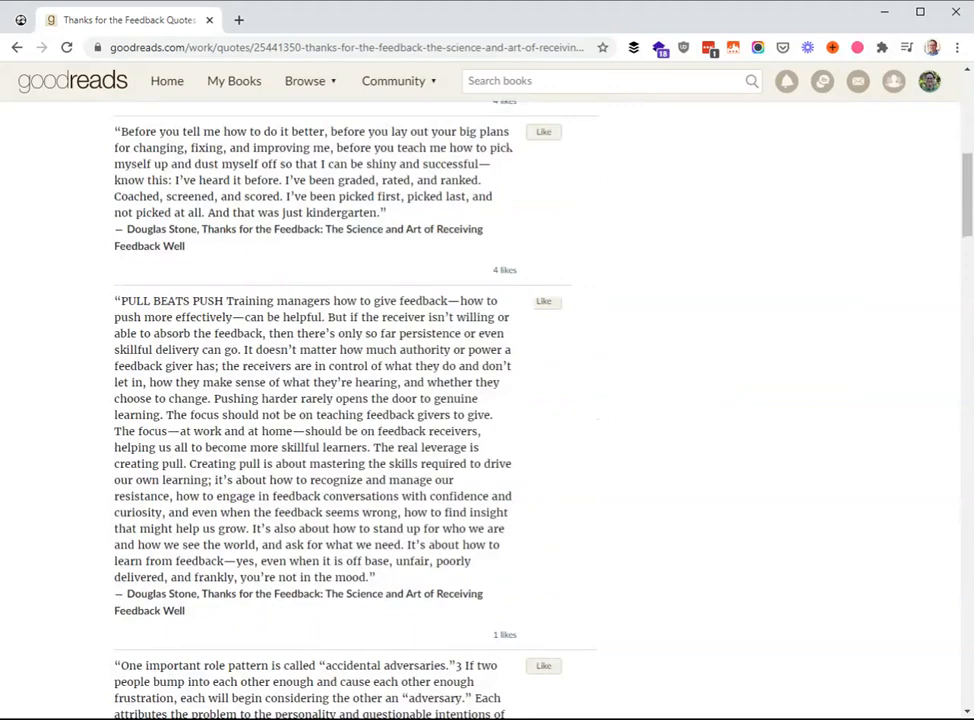
{"action": "scroll", "scroll_direction": "down", "scroll_amount": 3}
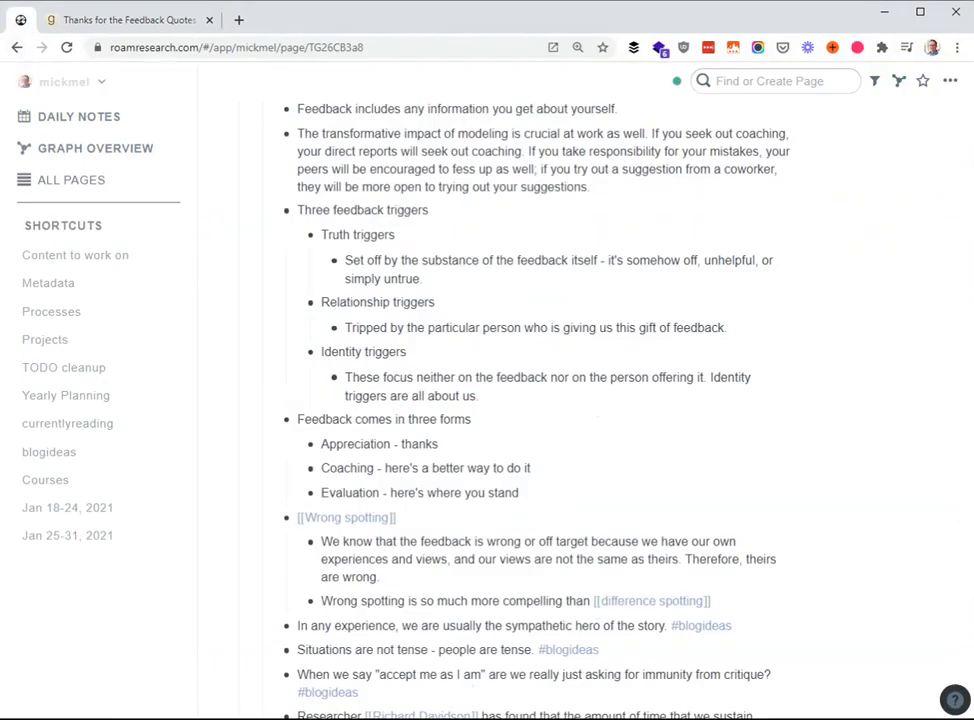
Step: Collapse and re-expand the My highlights block on the Thanks for the Feedback page
{"action": "scroll", "scroll_direction": "down", "scroll_amount": 3}
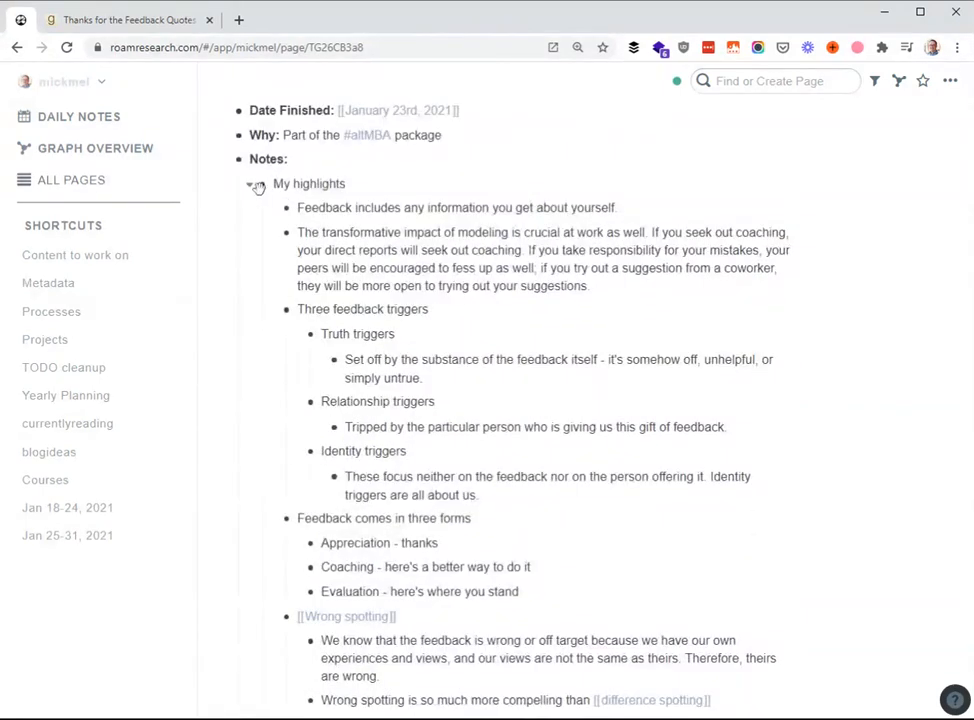
{"action": "left_click", "coordinate": [248, 184]}
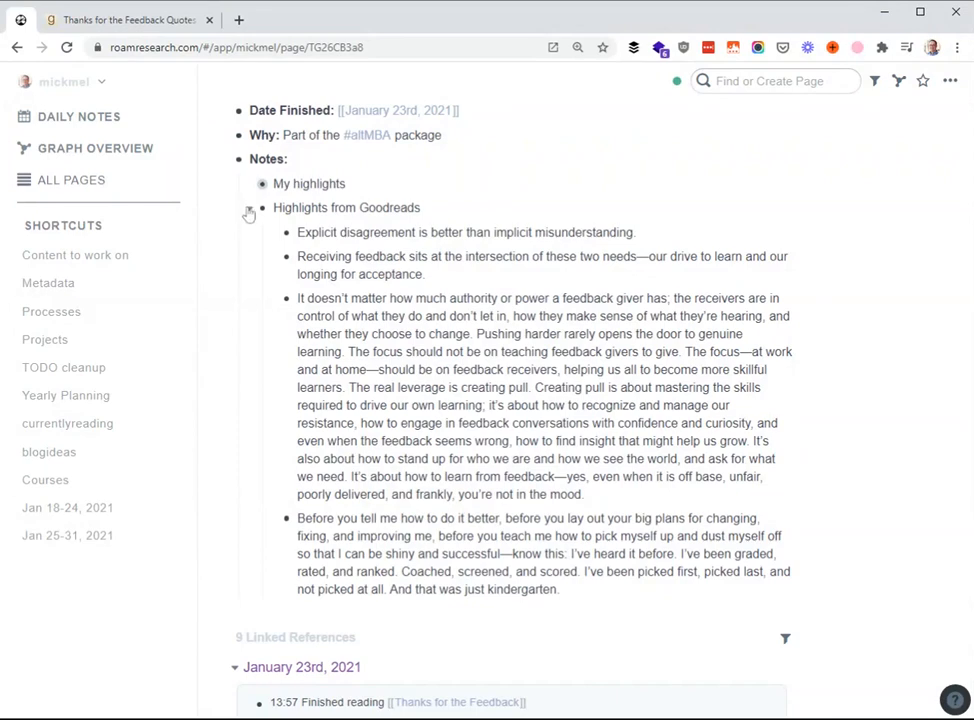
{"action": "left_click", "coordinate": [249, 184]}
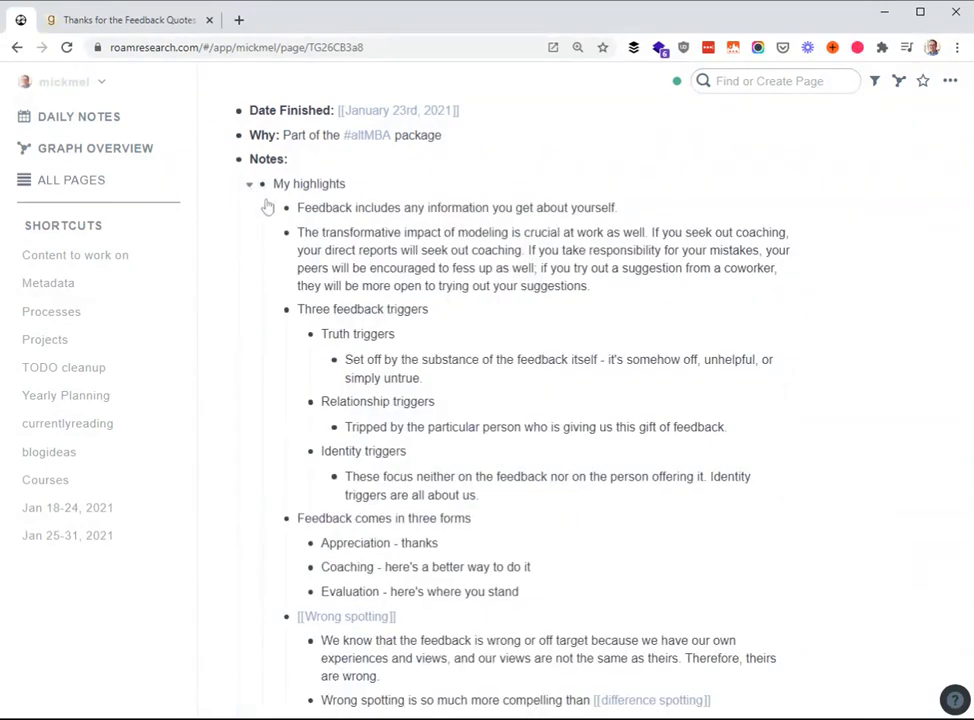
{"action": "scroll", "scroll_direction": "down", "scroll_amount": 3}
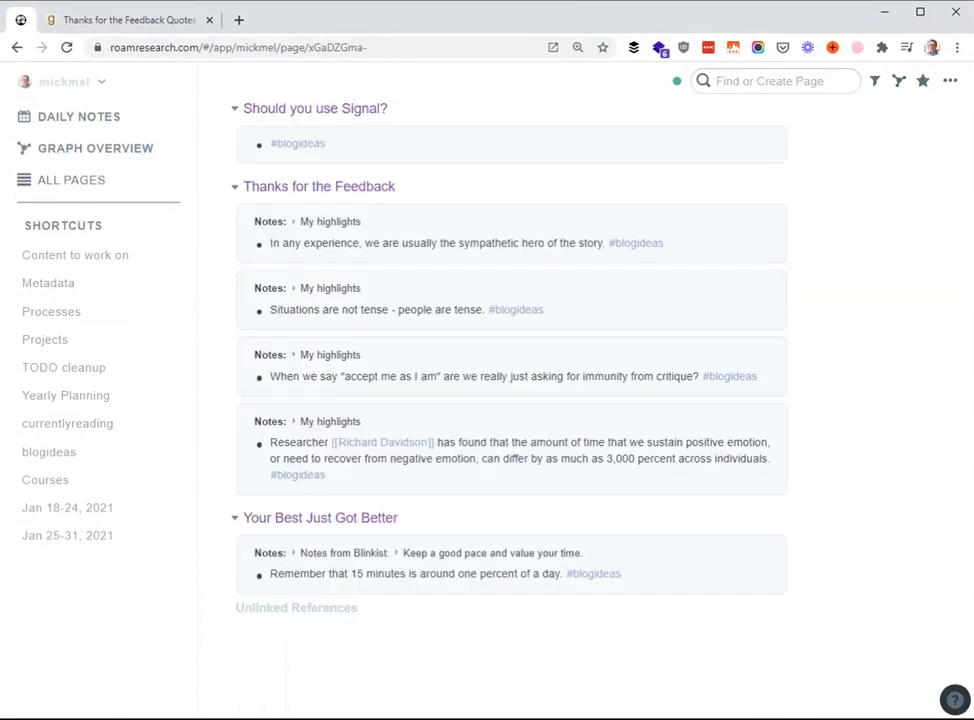
Step: Drop 'published' from the linked references exclusions so 84 of 101 references show
{"action": "scroll", "scroll_direction": "up", "scroll_amount": 3}
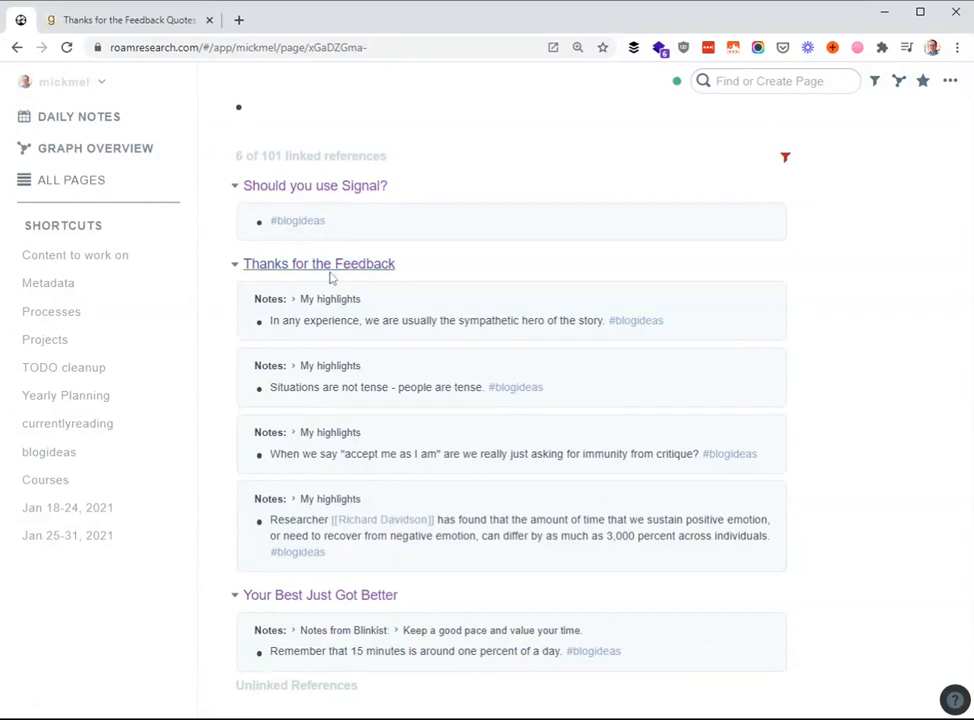
{"action": "left_click", "coordinate": [785, 157]}
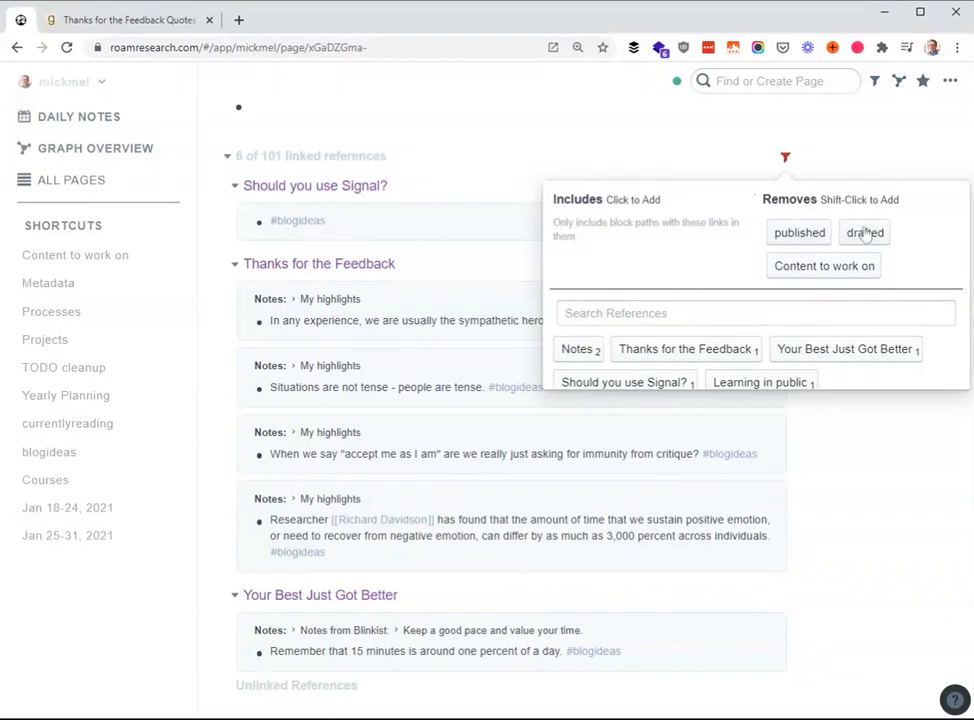
{"action": "mouse_move", "coordinate": [798, 232]}
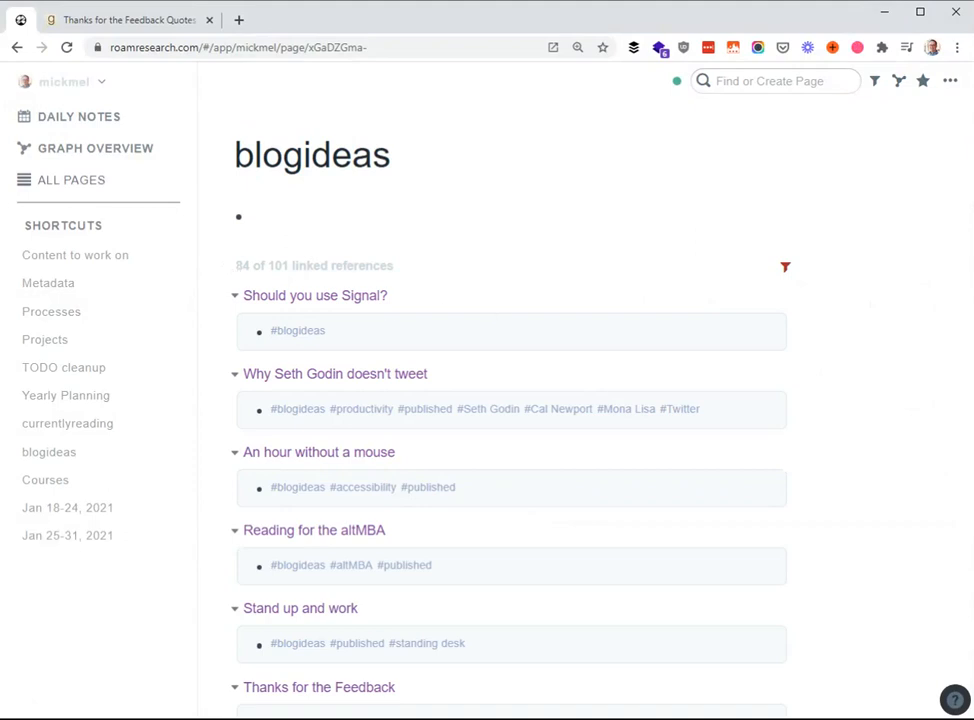
{"action": "scroll", "scroll_direction": "down", "scroll_amount": 3}
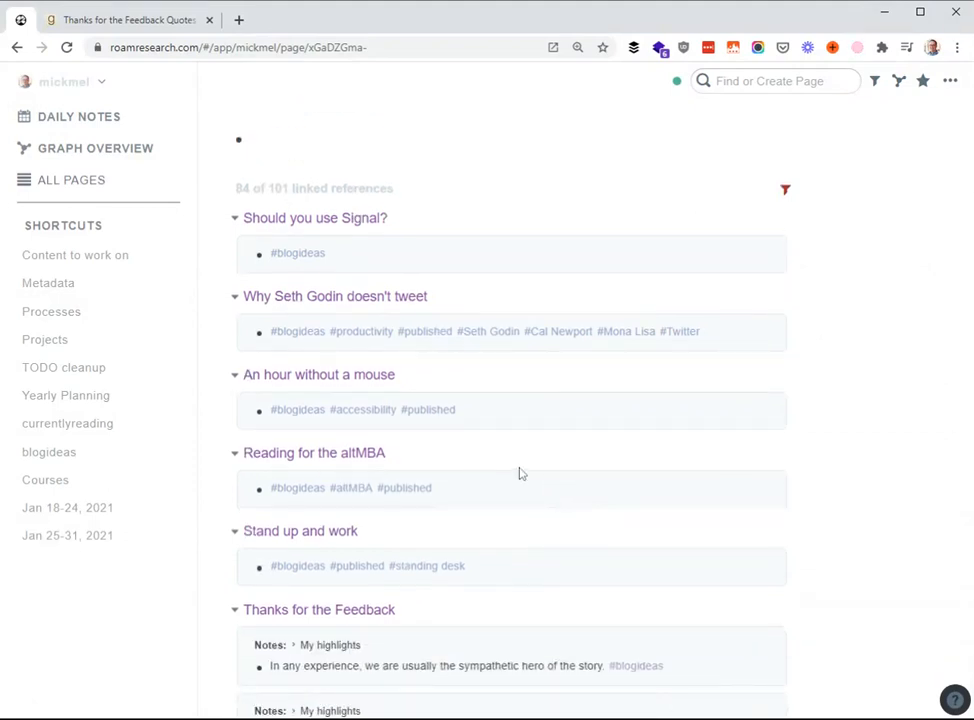
{"action": "mouse_move", "coordinate": [415, 367]}
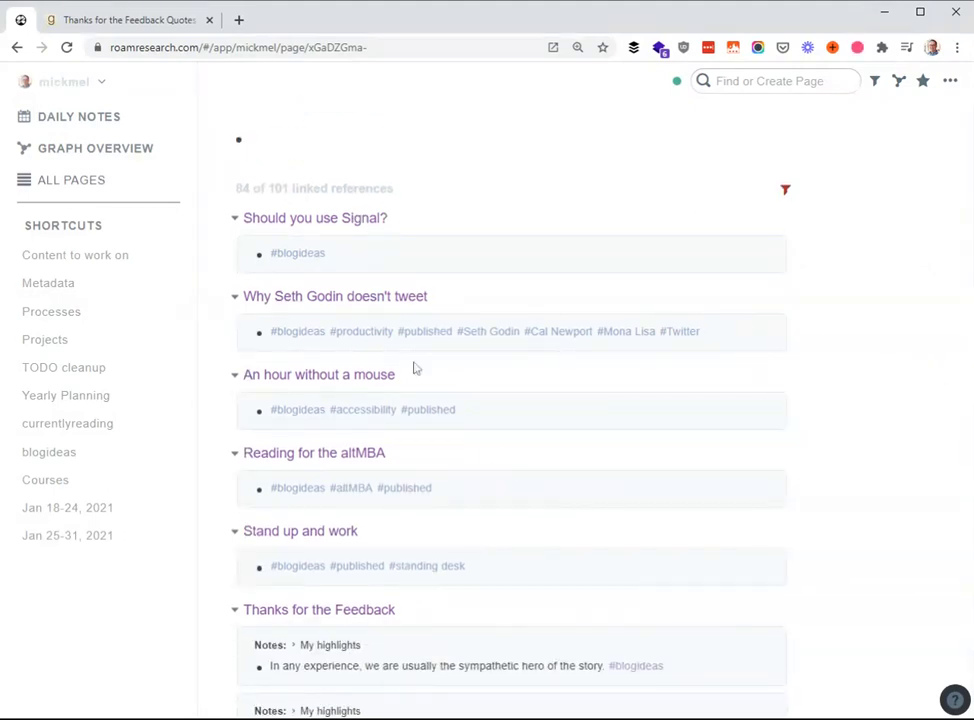
Step: Open the 'Why Seth Godin doesn't tweet' page and scroll through its notes and blog content
{"action": "left_click", "coordinate": [334, 296]}
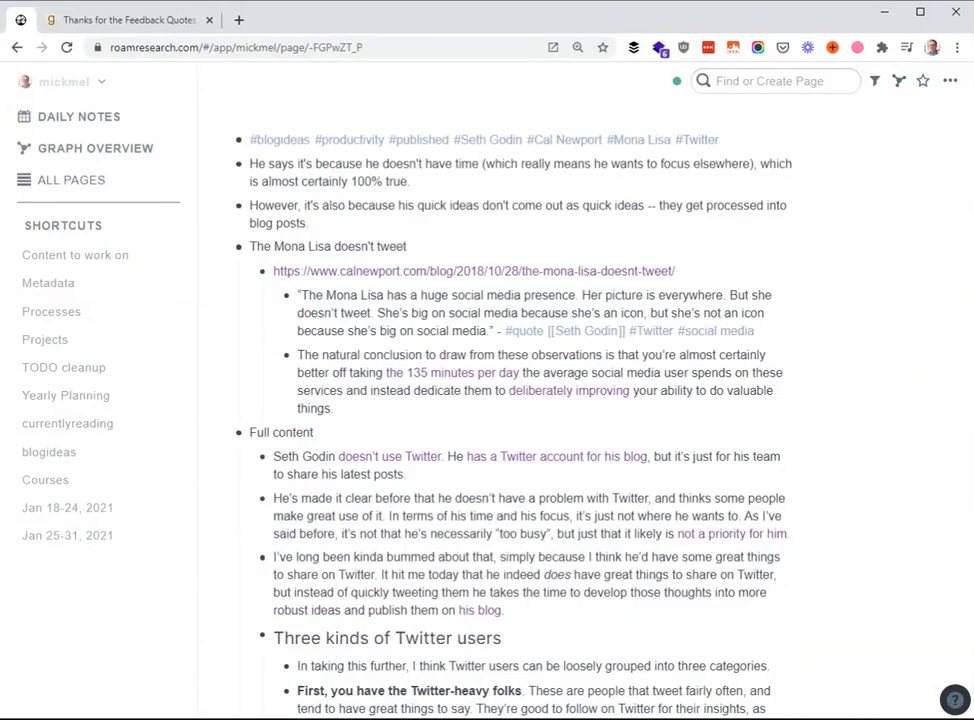
{"action": "scroll", "scroll_direction": "up", "scroll_amount": 3}
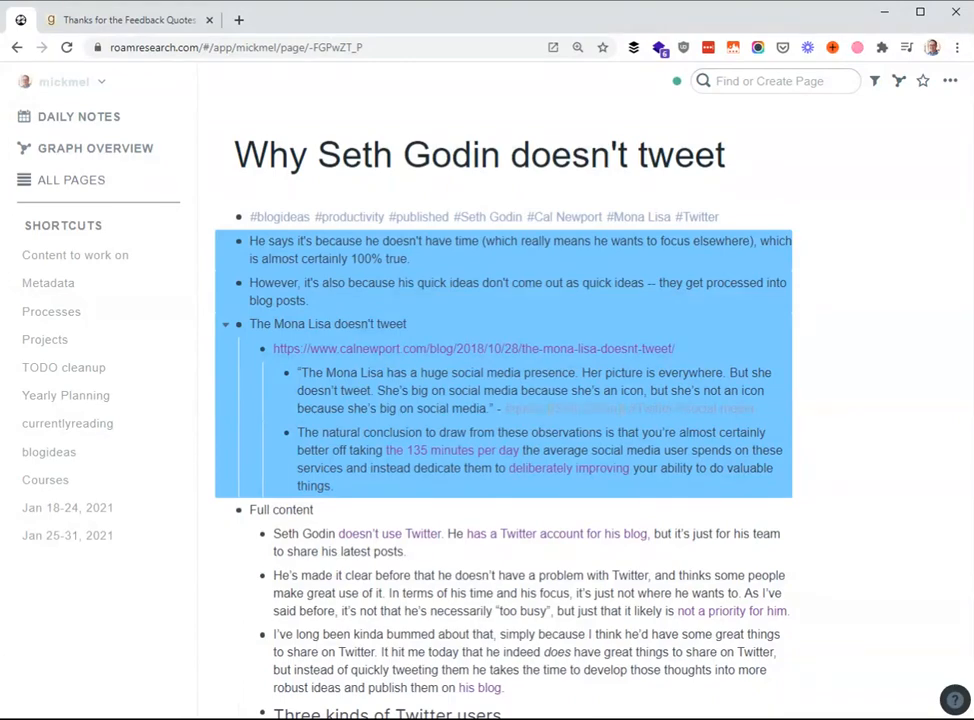
{"action": "scroll", "scroll_direction": "down", "scroll_amount": 3}
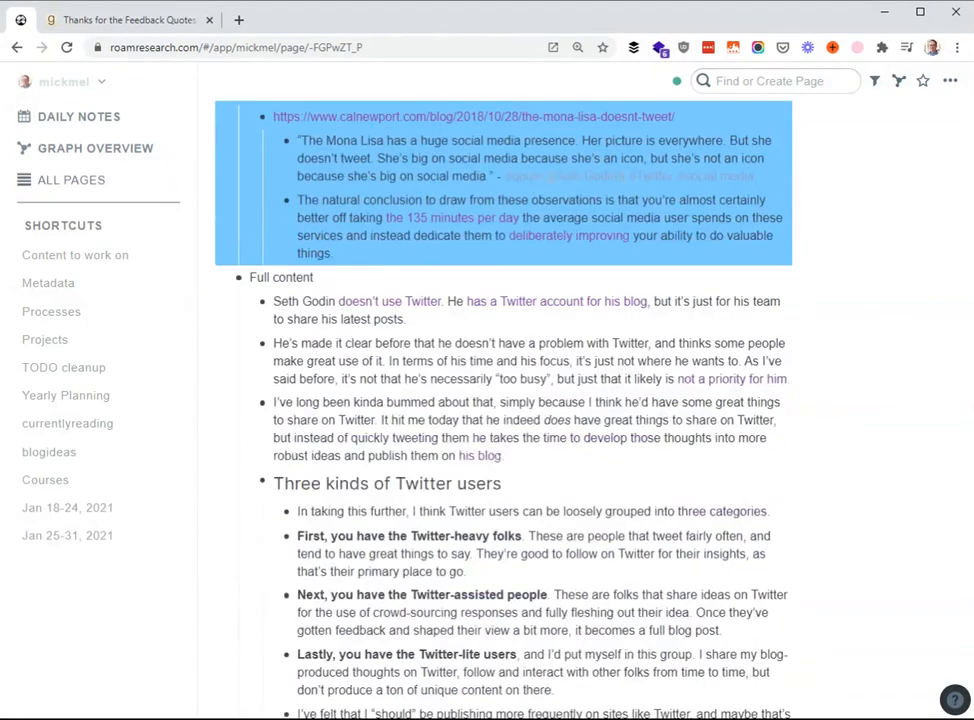
{"action": "scroll", "scroll_direction": "down", "scroll_amount": 3}
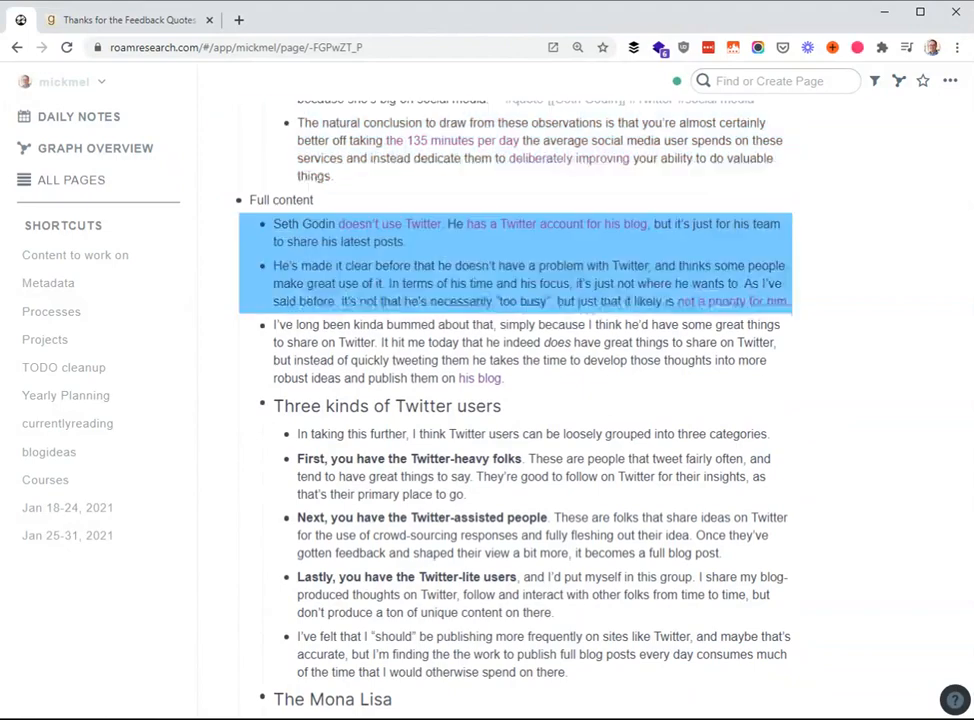
{"action": "scroll", "scroll_direction": "down", "scroll_amount": 3}
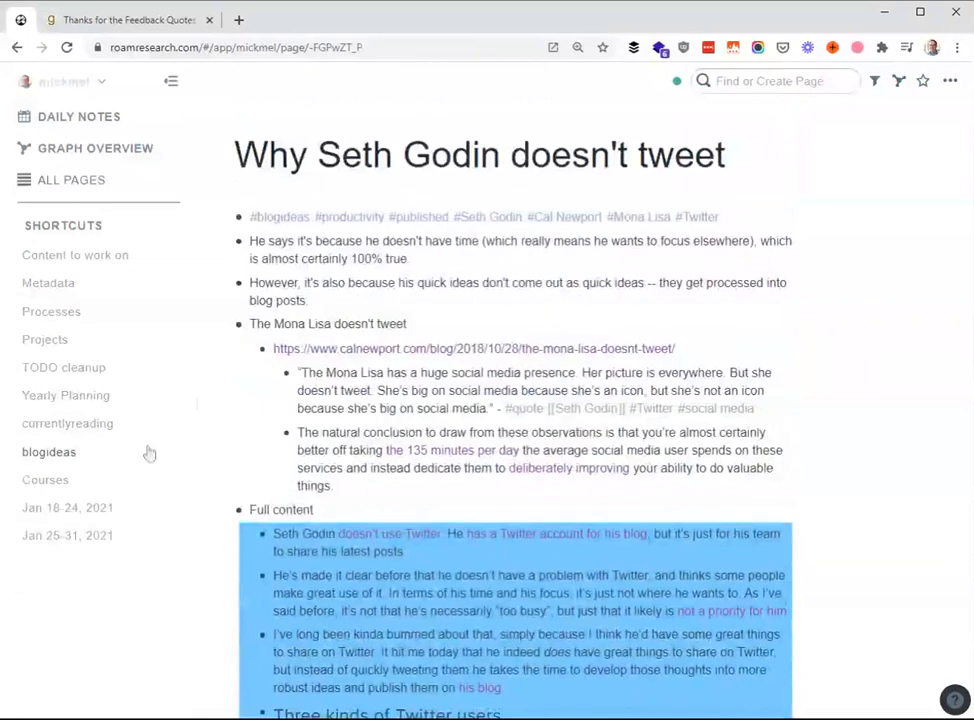
Step: Return to blogideas and exclude 'published' pages, narrowing linked references to 6 of 101
{"action": "left_click", "coordinate": [49, 452]}
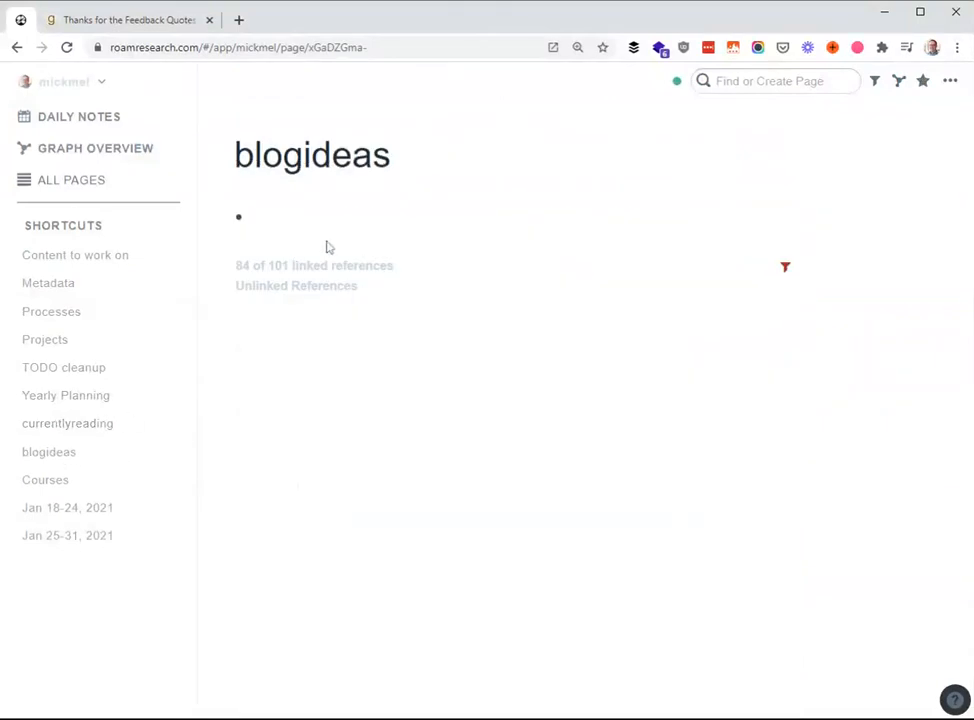
{"action": "left_click", "coordinate": [785, 267]}
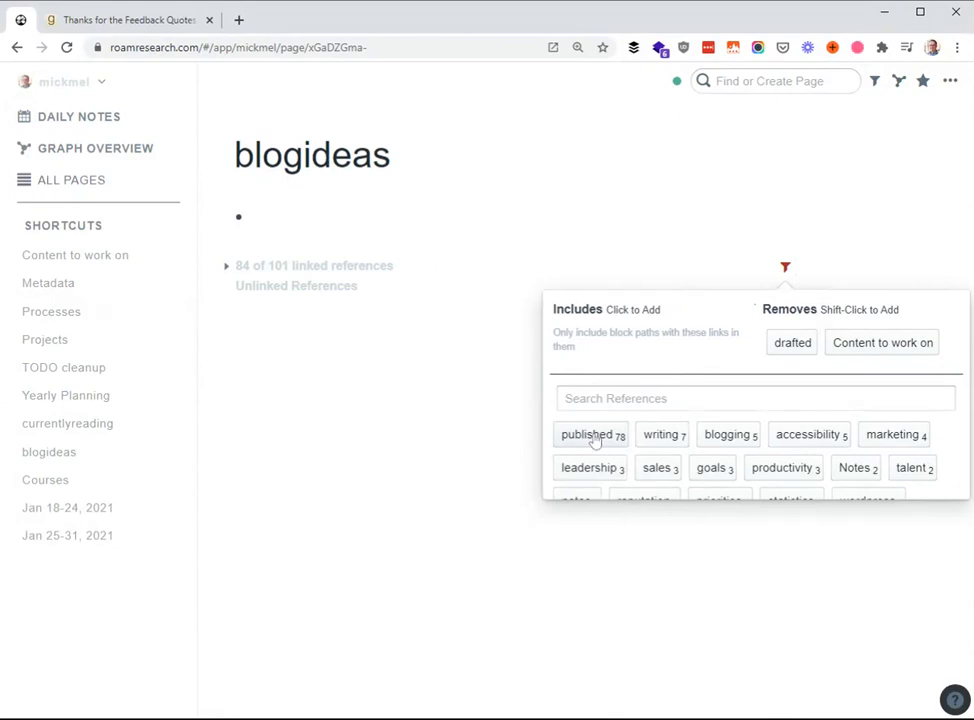
{"action": "left_click", "coordinate": [586, 434]}
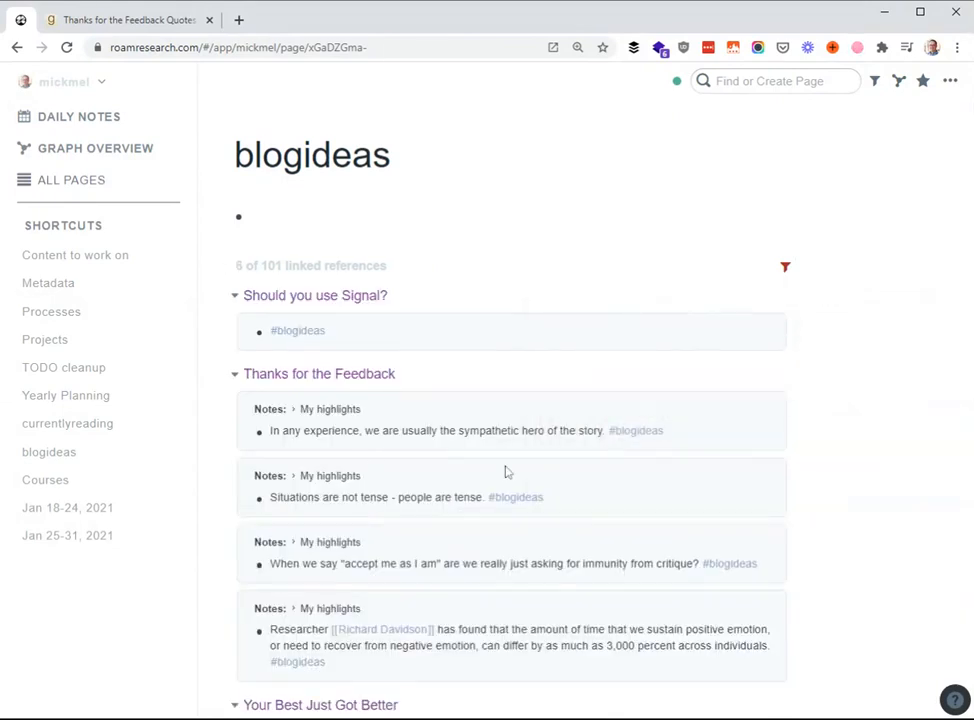
{"action": "scroll", "scroll_direction": "down", "scroll_amount": 3}
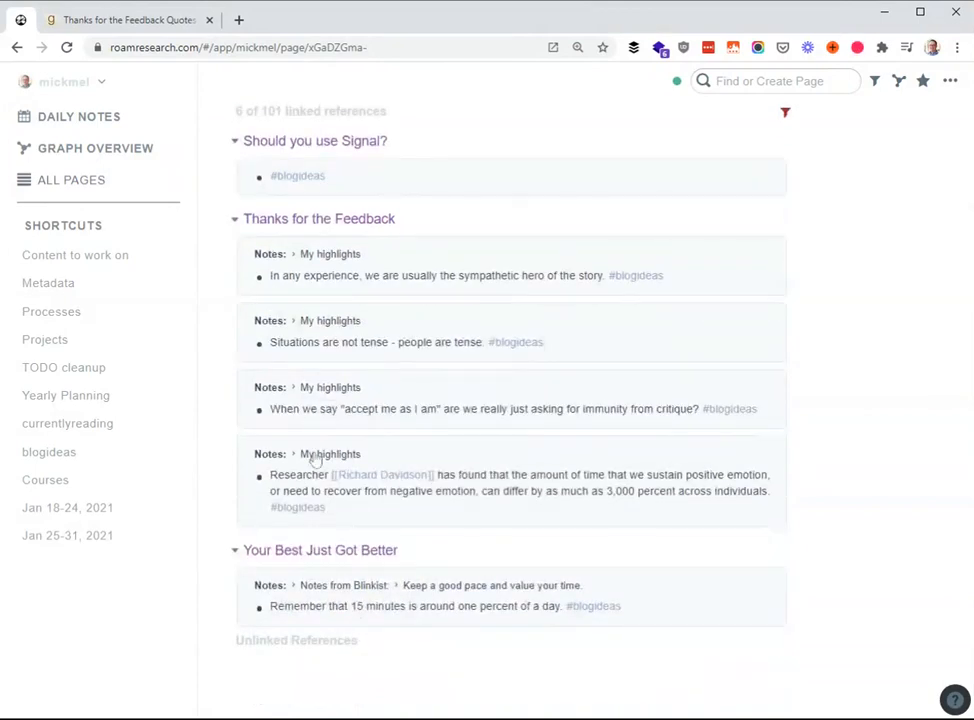
{"action": "mouse_move", "coordinate": [398, 235]}
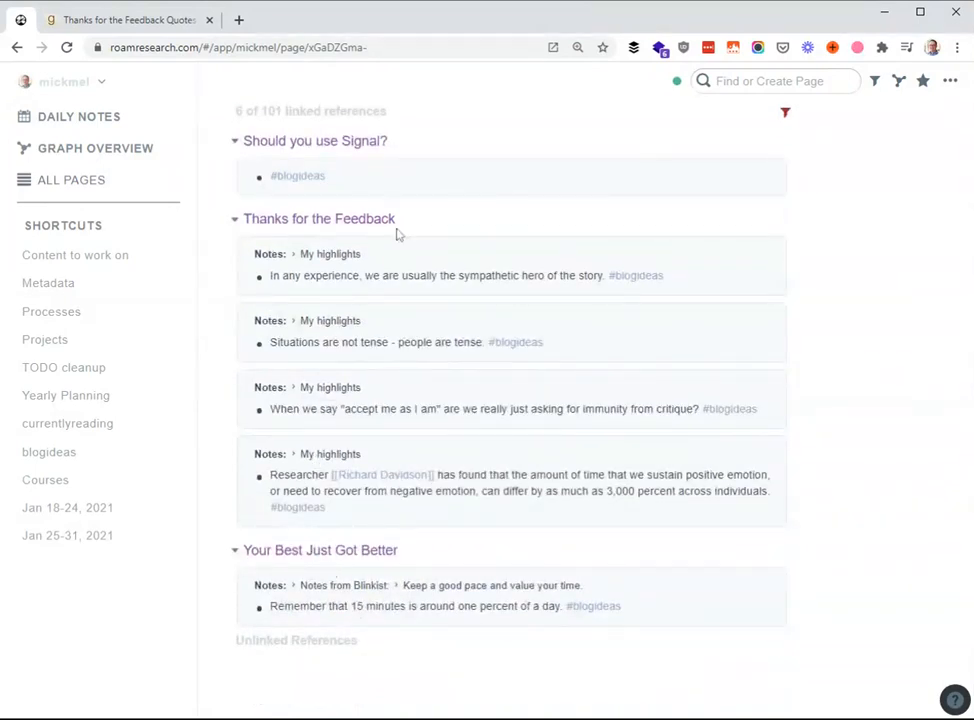